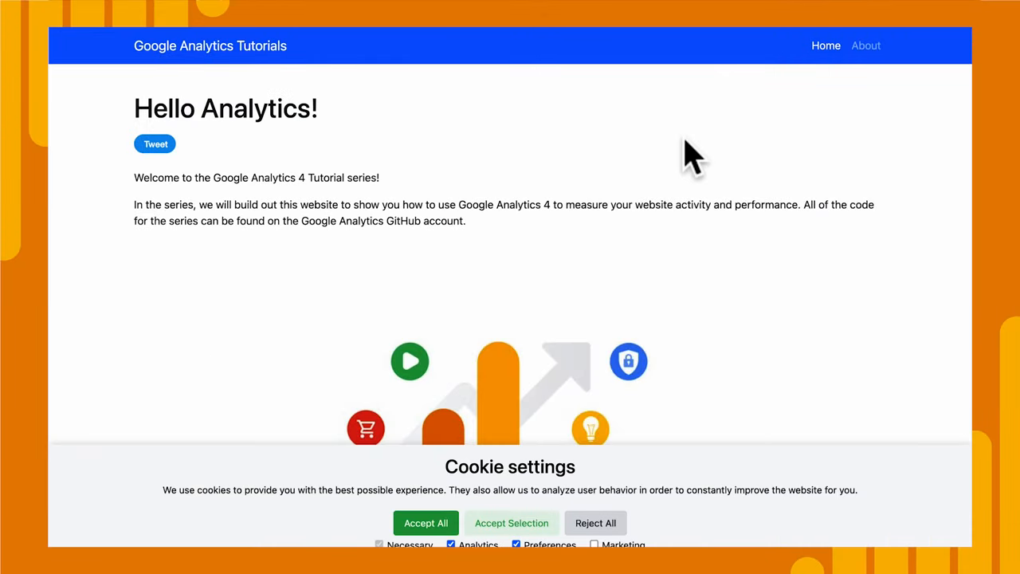
# Open the GA4 Realtime report and visit the demo site's About page, still showing zero users.
pyautogui.scroll(-3)
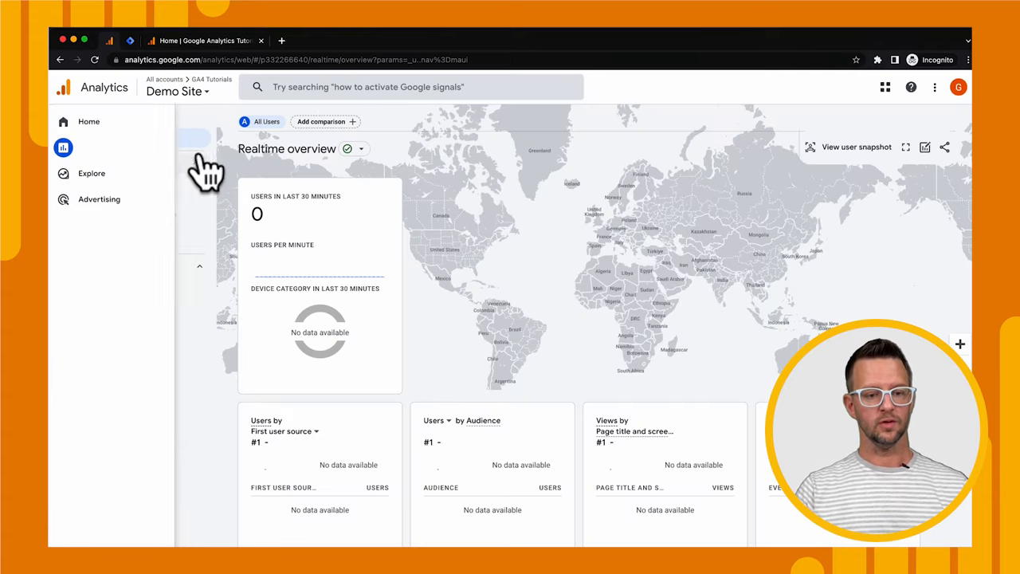
pyautogui.click(63, 148)
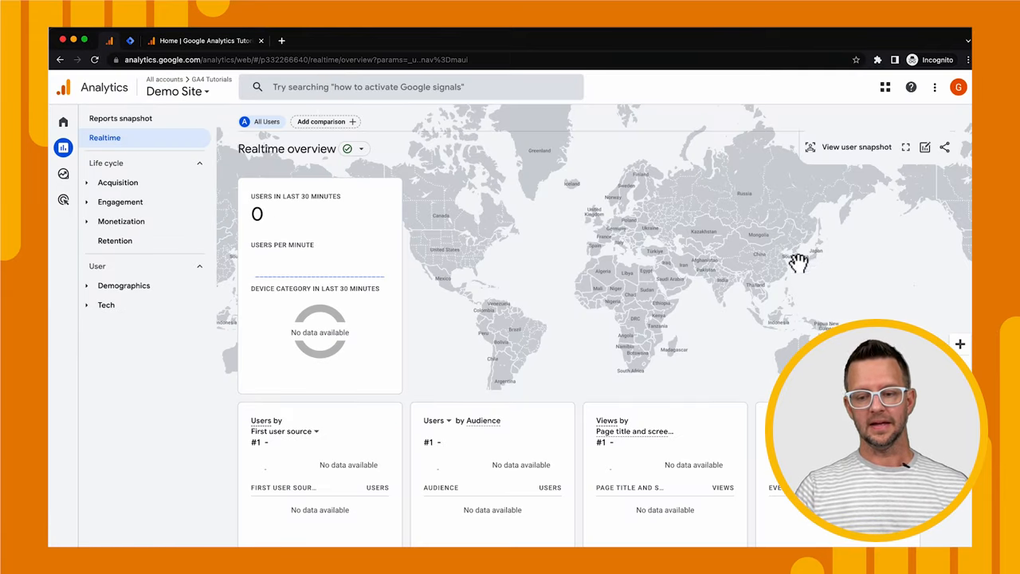
pyautogui.moveTo(759, 235)
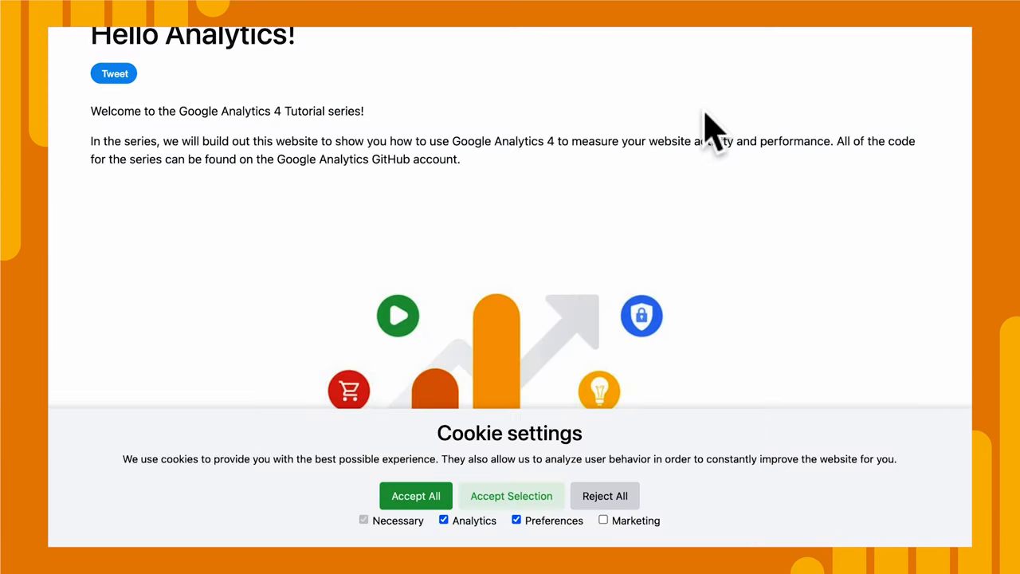
pyautogui.moveTo(470, 351)
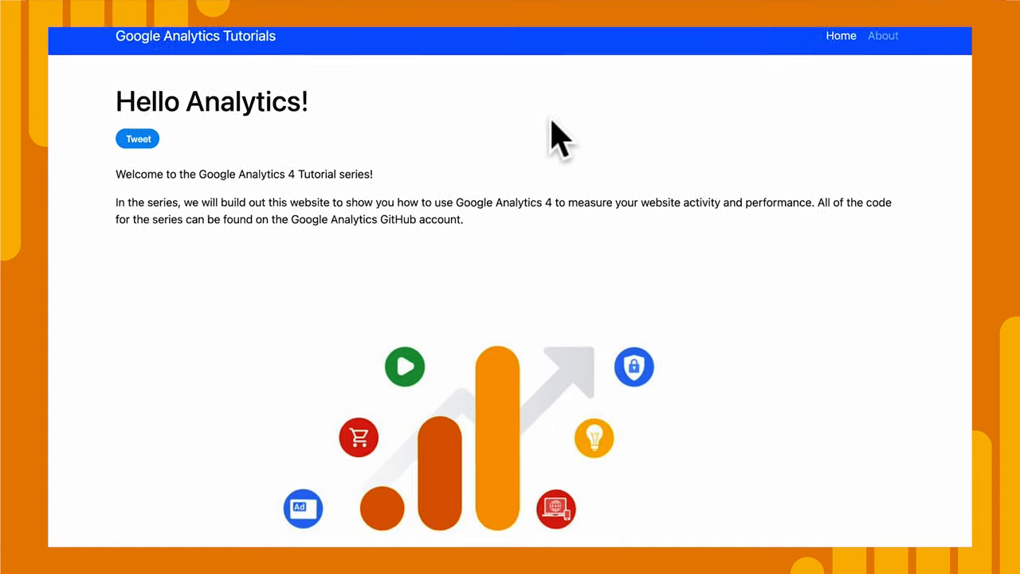
pyautogui.click(883, 35)
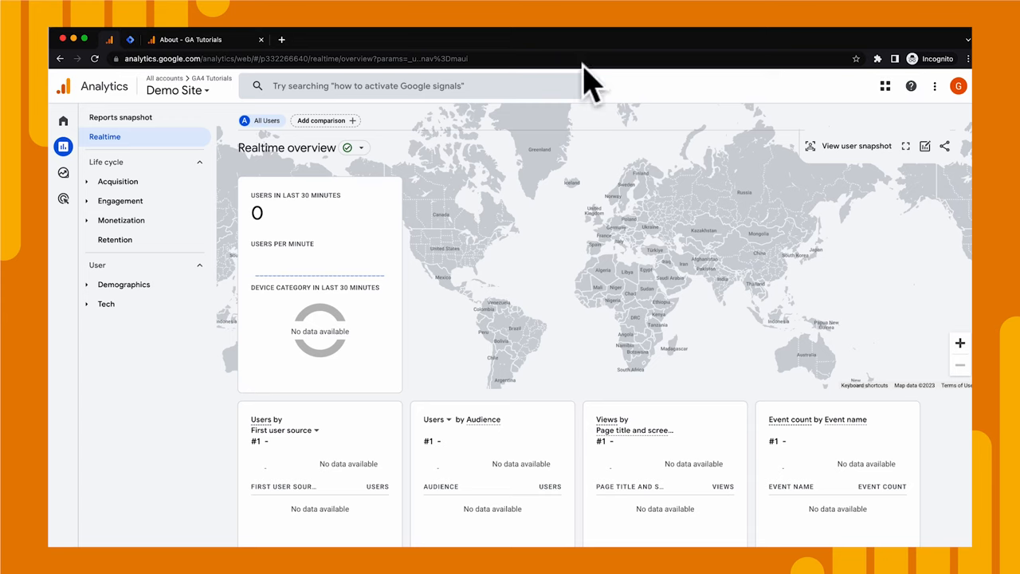
pyautogui.moveTo(594, 132)
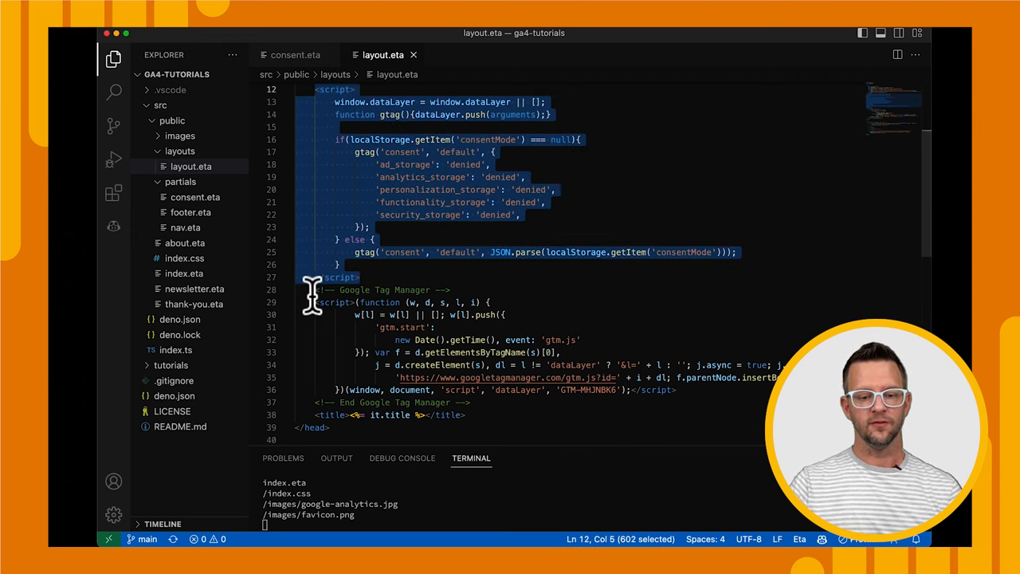
# Highlight the default consent script in layout.eta, where storage defaults to 'denied'.
pyautogui.click(447, 290)
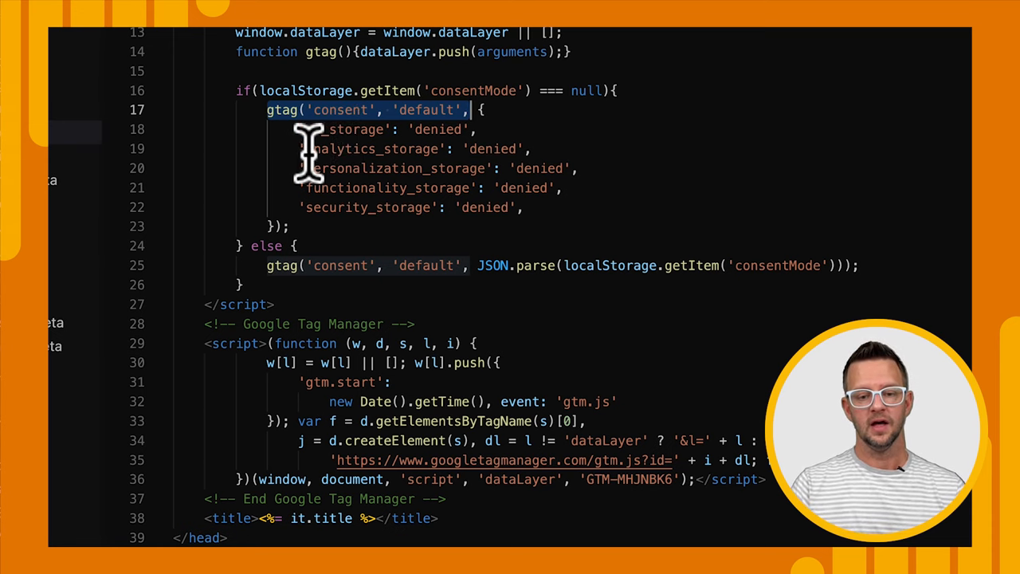
pyautogui.moveTo(530, 151)
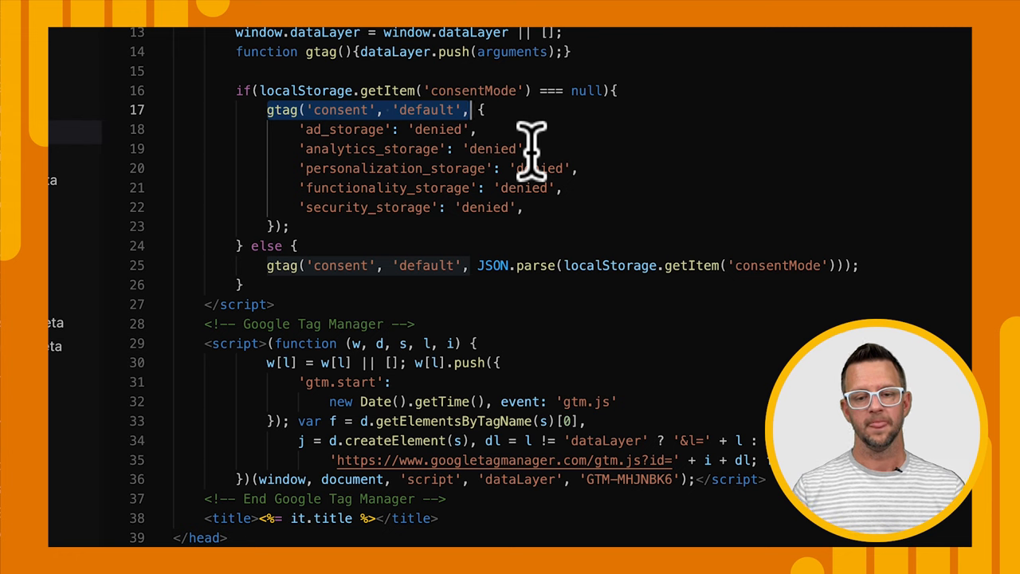
pyautogui.moveTo(299, 132)
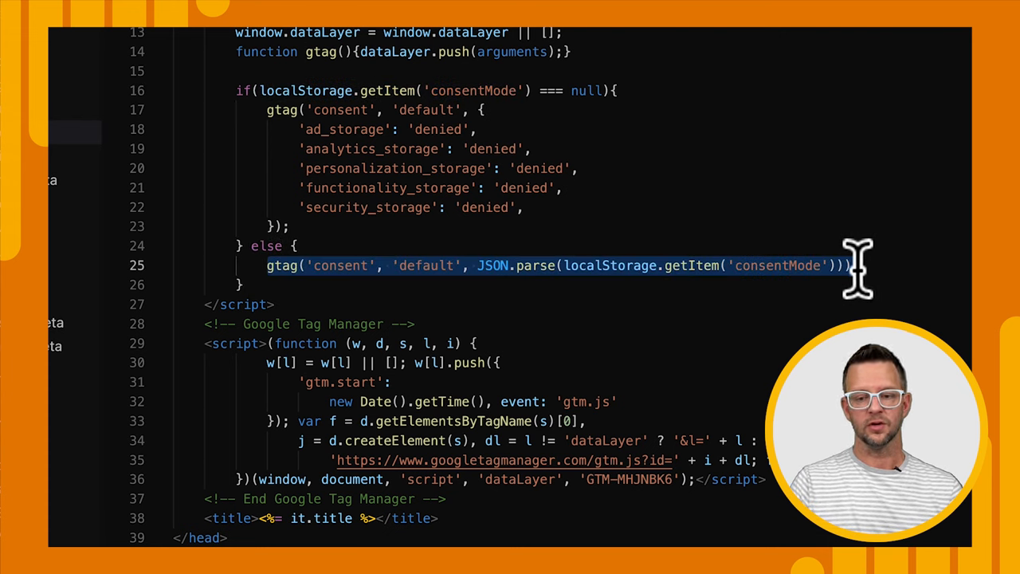
pyautogui.moveTo(817, 231)
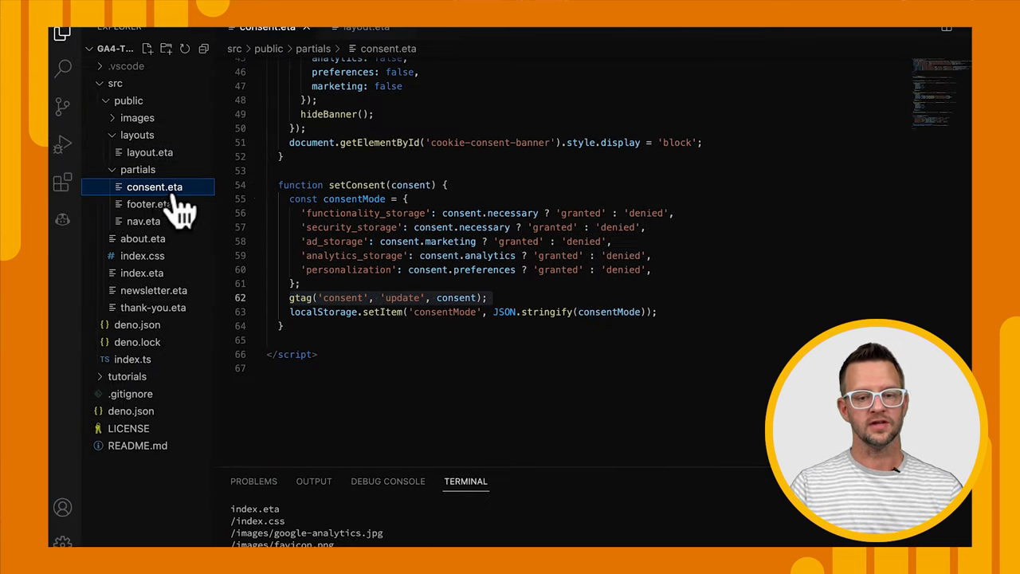
pyautogui.scroll(3)
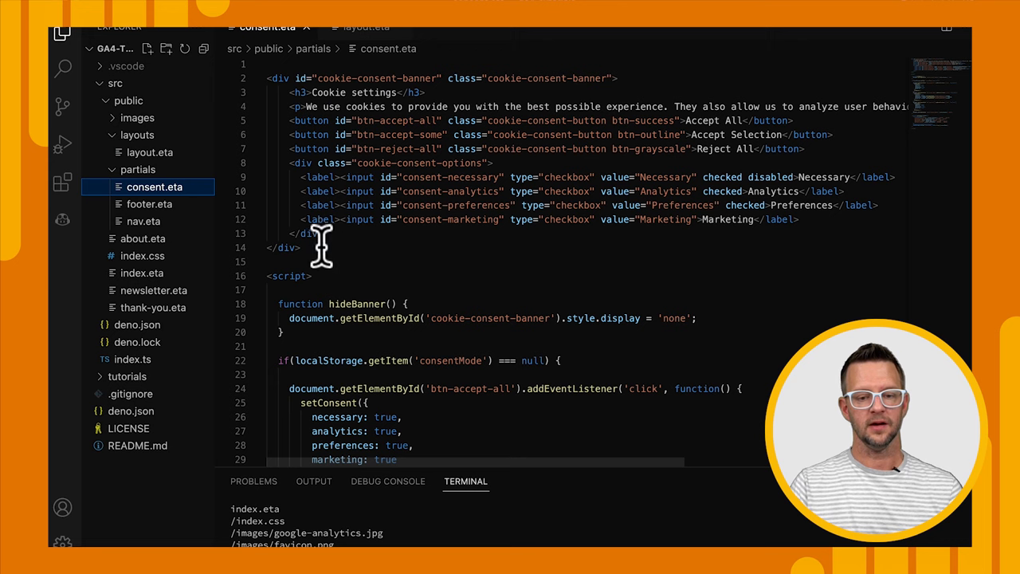
pyautogui.moveTo(459, 164)
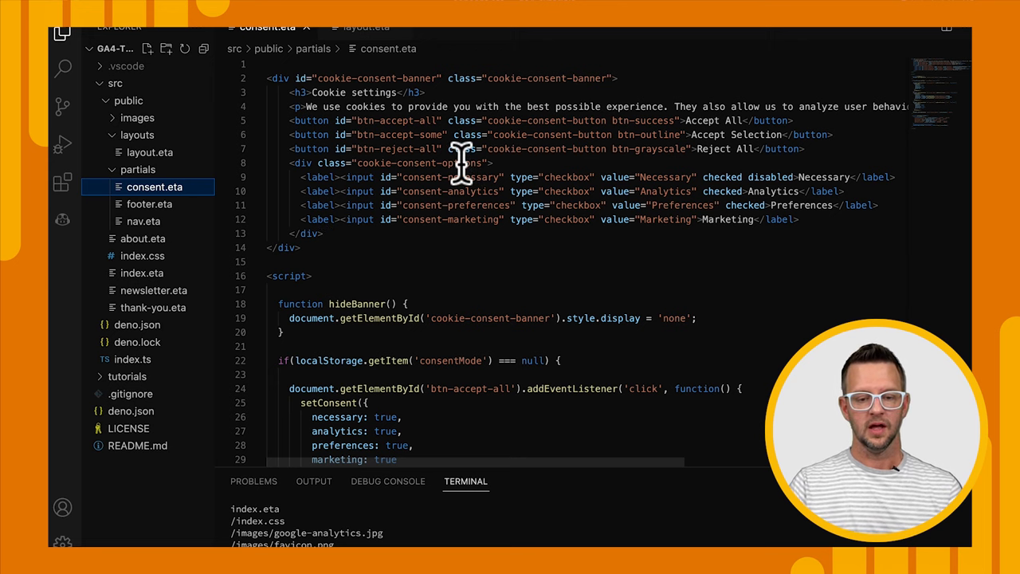
pyautogui.scroll(-3)
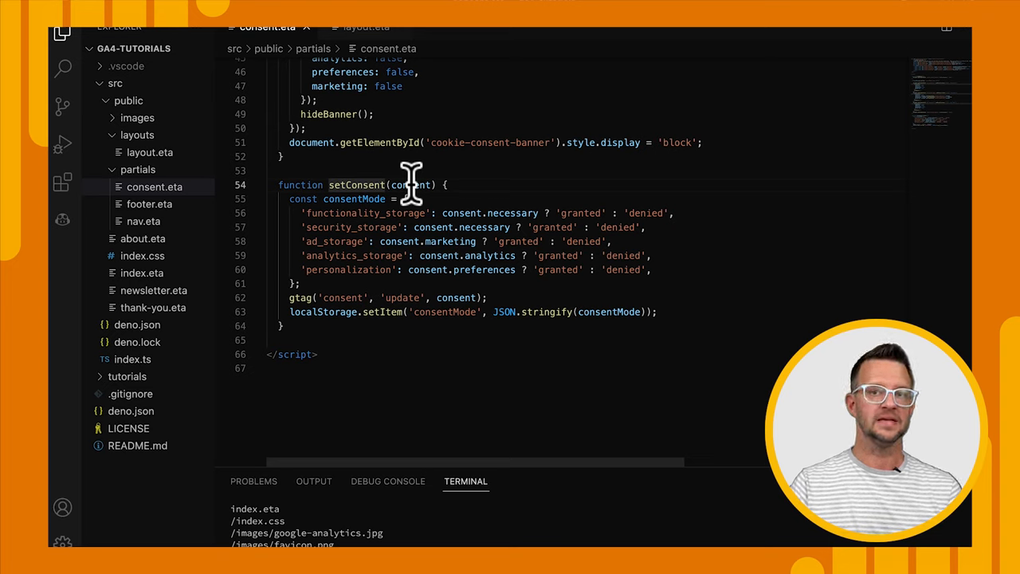
pyautogui.moveTo(406, 174)
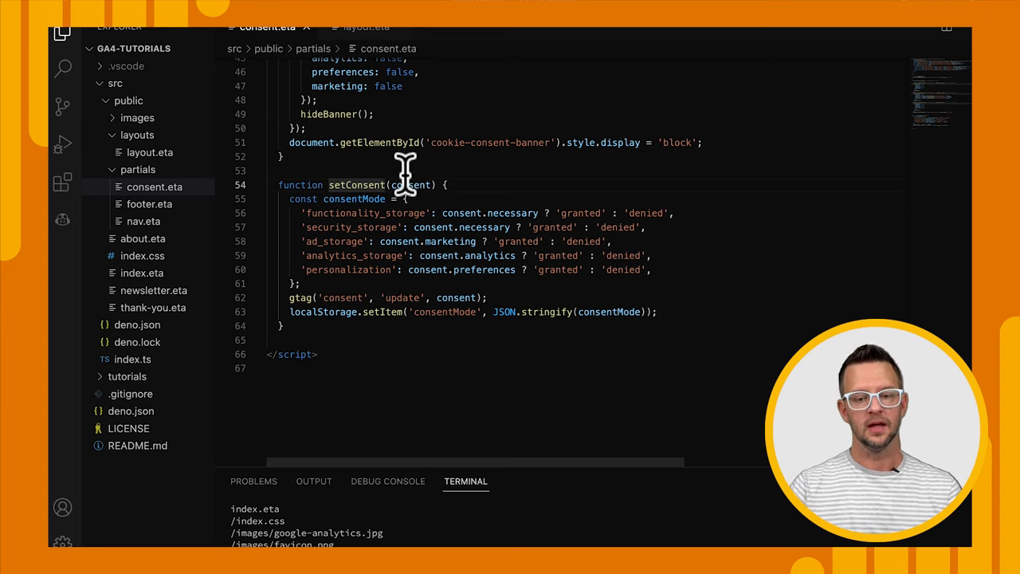
pyautogui.moveTo(290, 295)
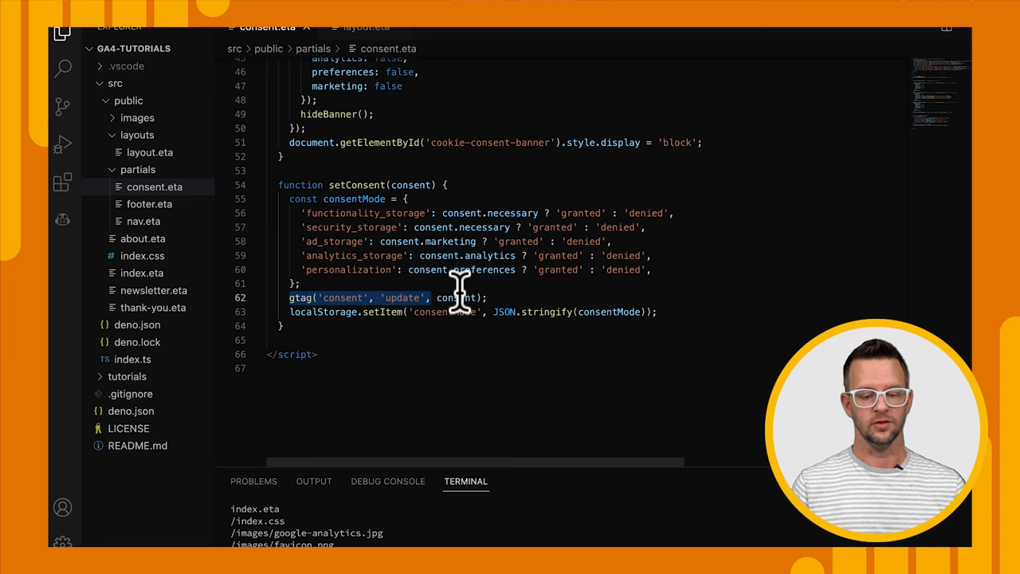
pyautogui.moveTo(471, 275)
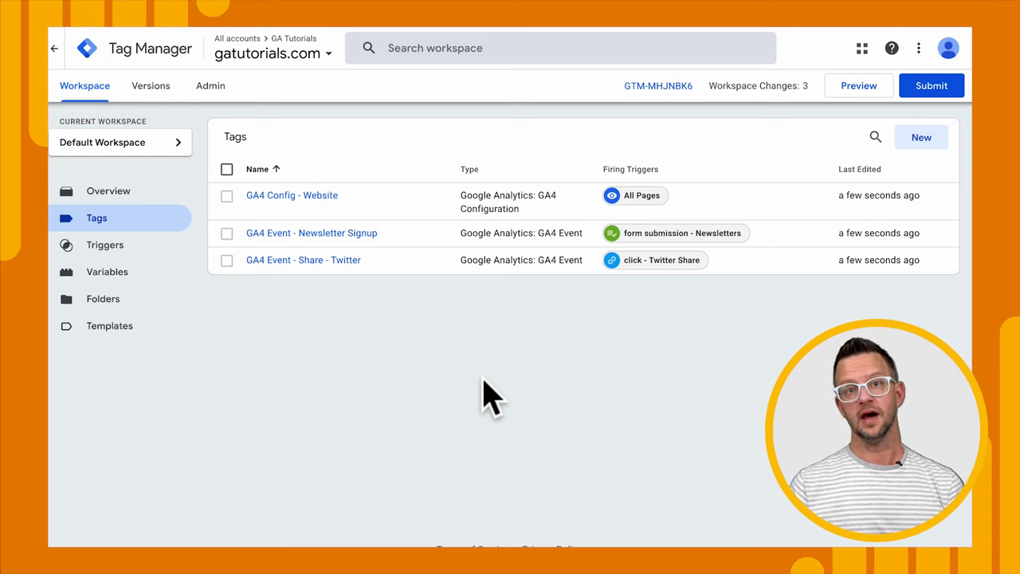
# Enable the container's consent overview setting, then list the workspace's three GA4 tags.
pyautogui.click(209, 85)
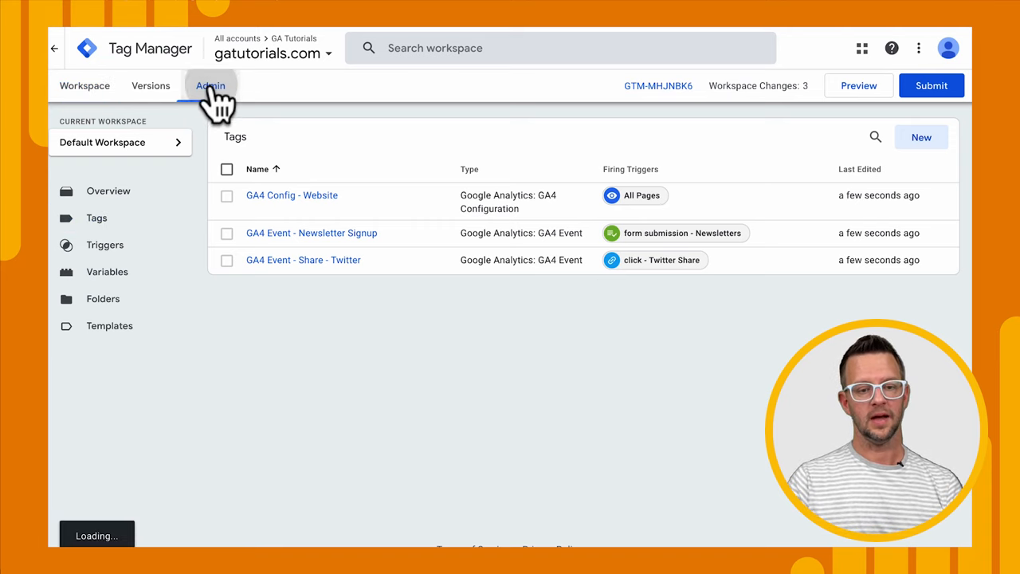
pyautogui.click(210, 86)
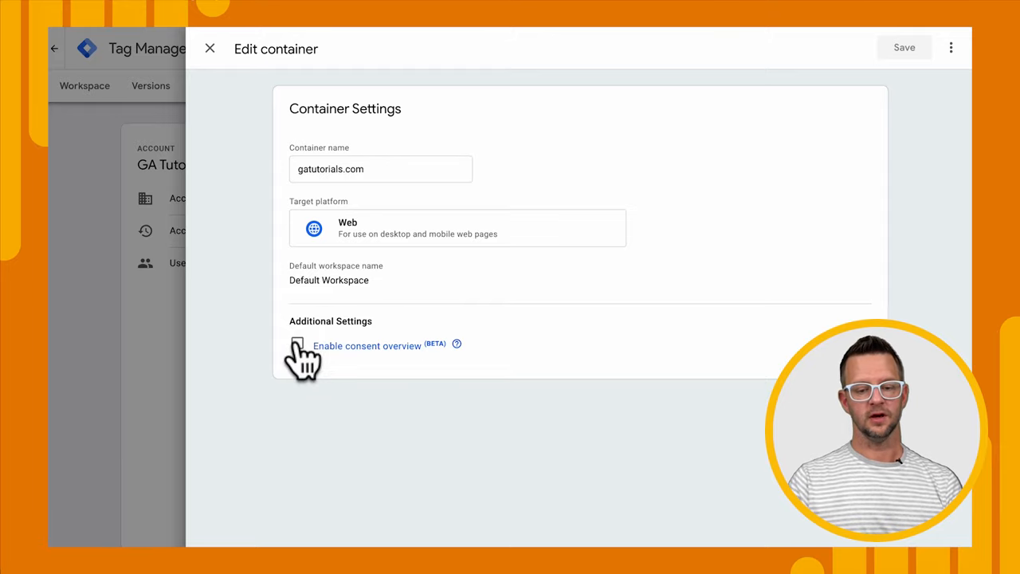
pyautogui.click(903, 47)
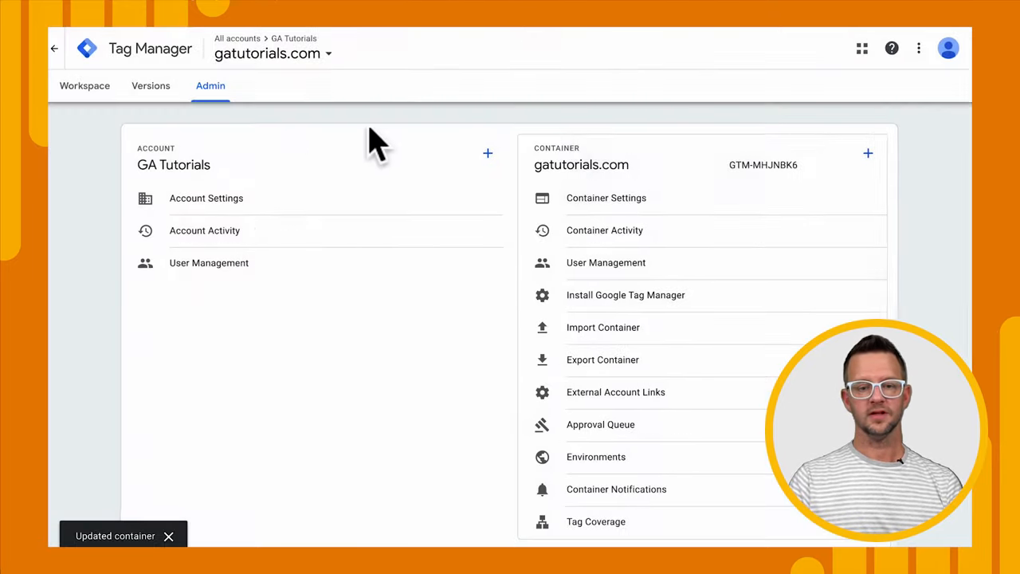
pyautogui.click(85, 85)
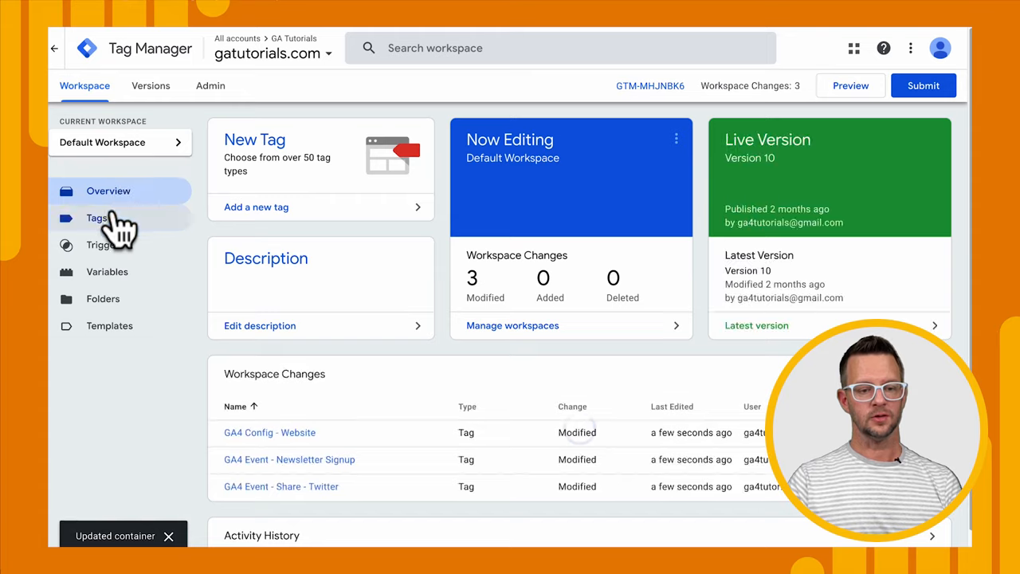
pyautogui.click(97, 217)
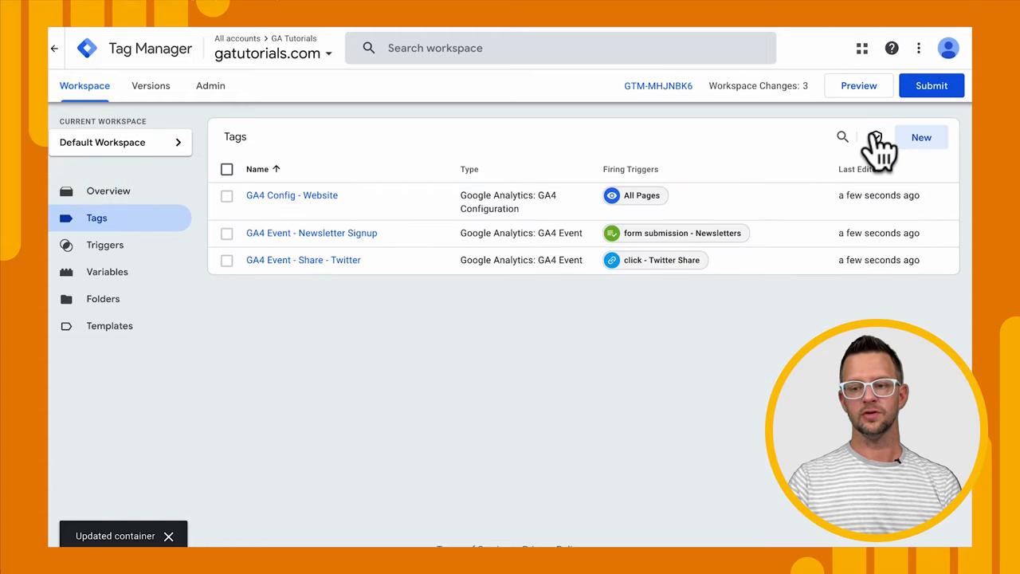
pyautogui.moveTo(875, 137)
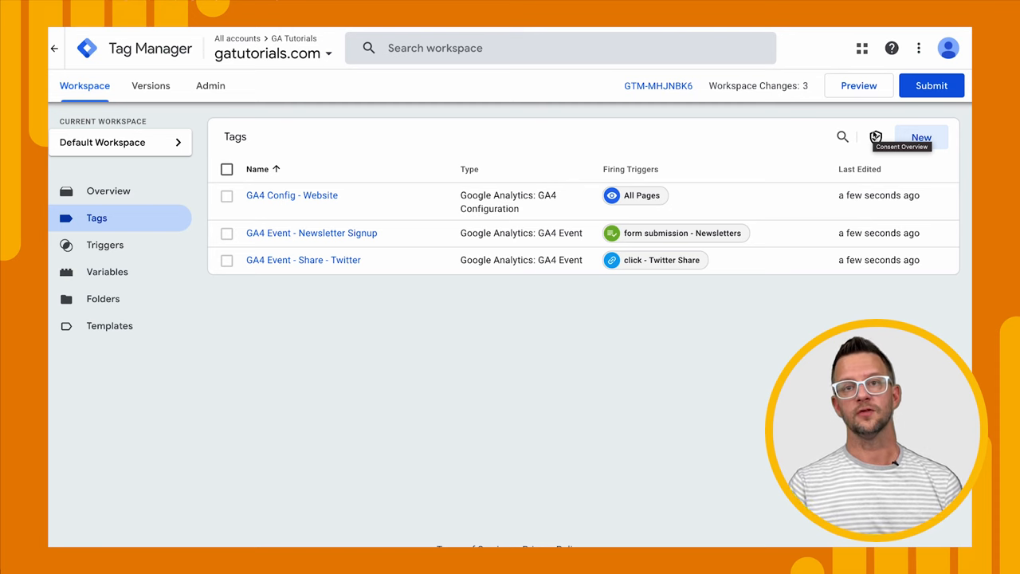
pyautogui.moveTo(882, 161)
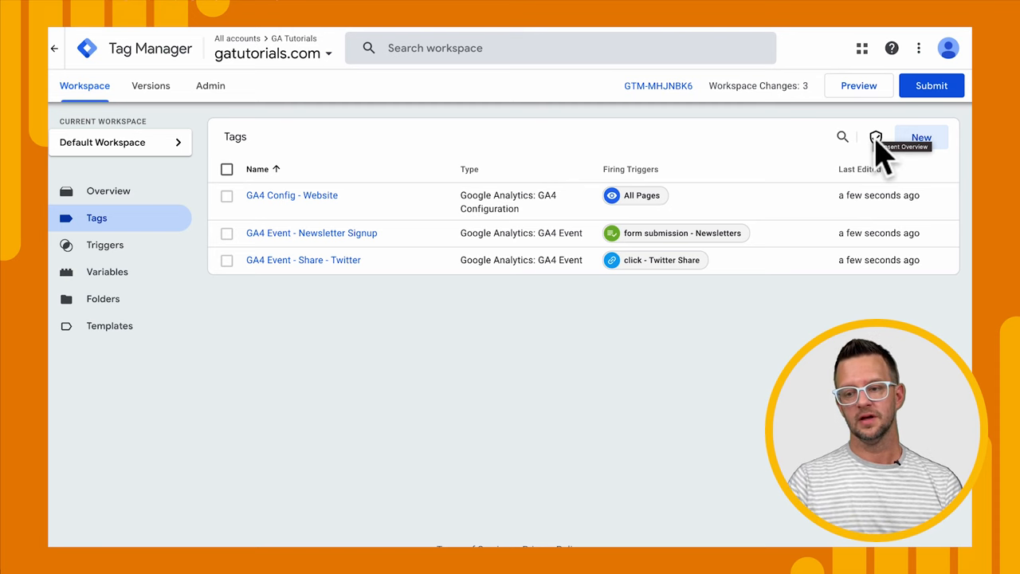
# Set all three GA4 tags to 'No additional consent required', save, and close Consent Overview.
pyautogui.click(875, 136)
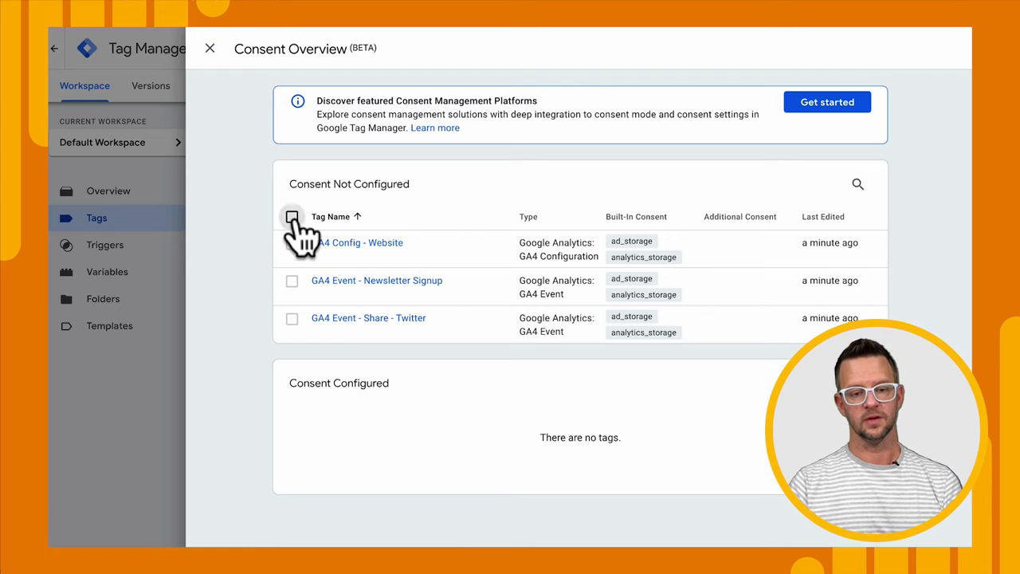
pyautogui.click(292, 216)
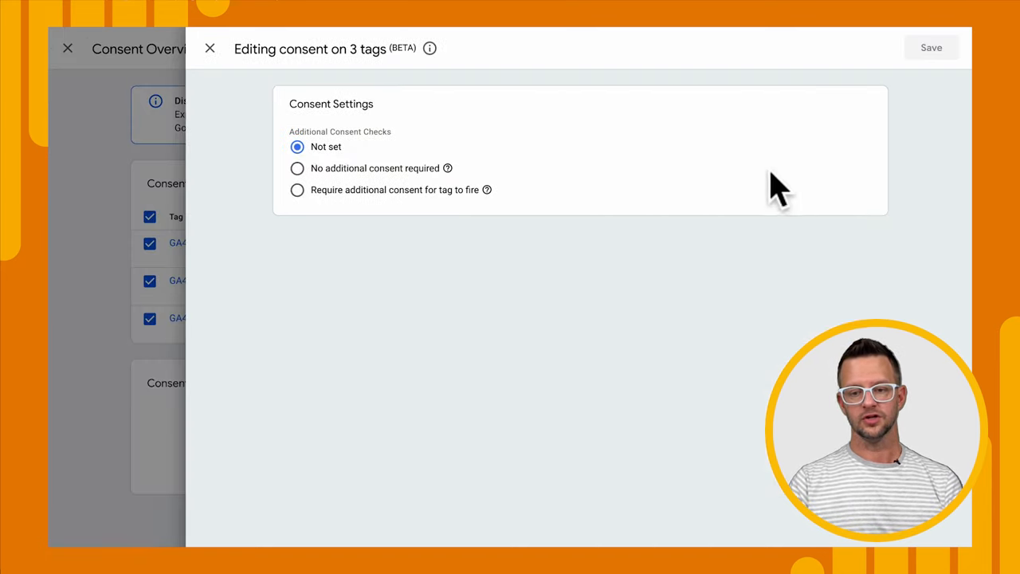
pyautogui.moveTo(362, 155)
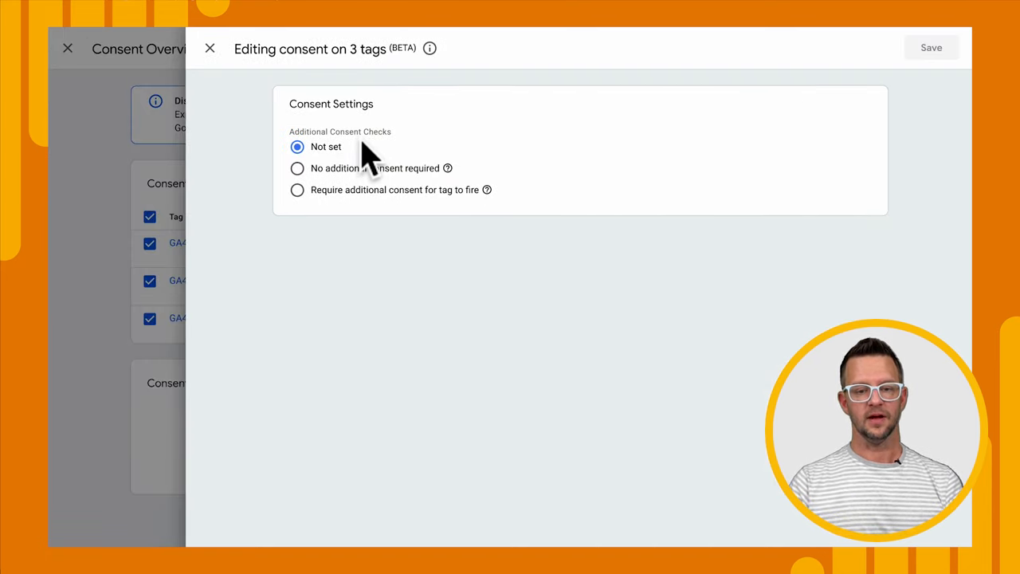
pyautogui.click(297, 168)
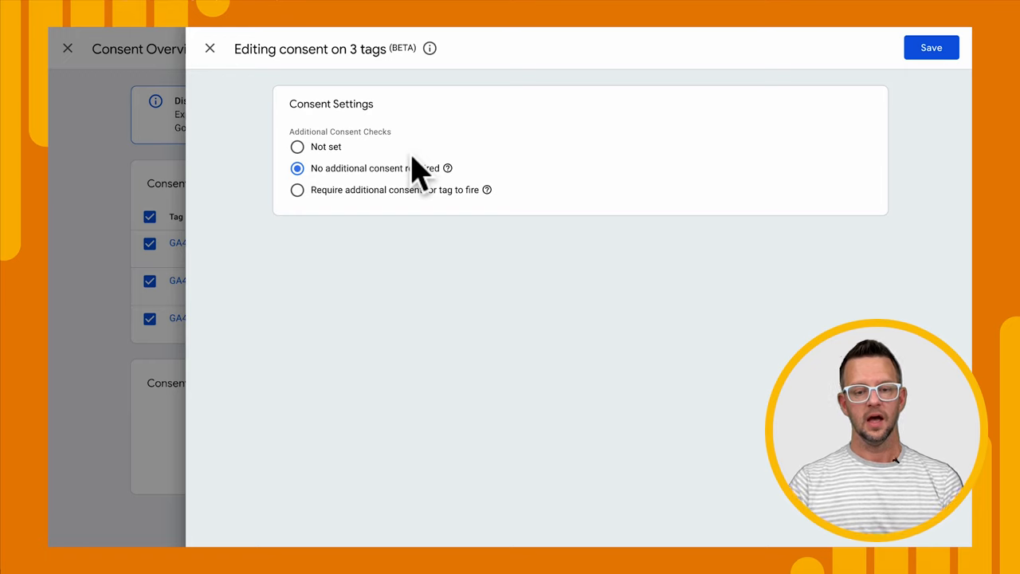
pyautogui.click(297, 189)
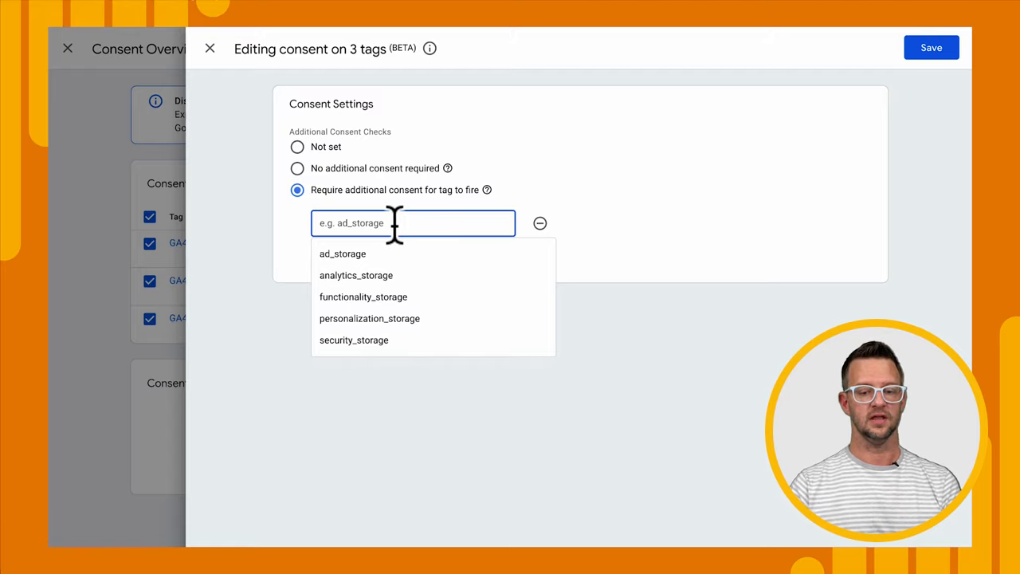
pyautogui.click(363, 296)
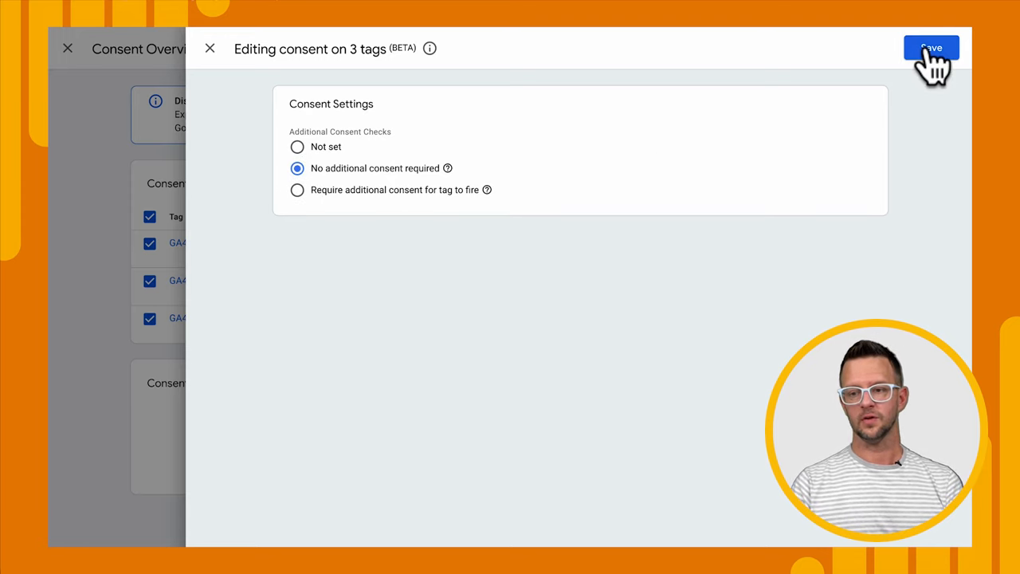
pyautogui.click(931, 48)
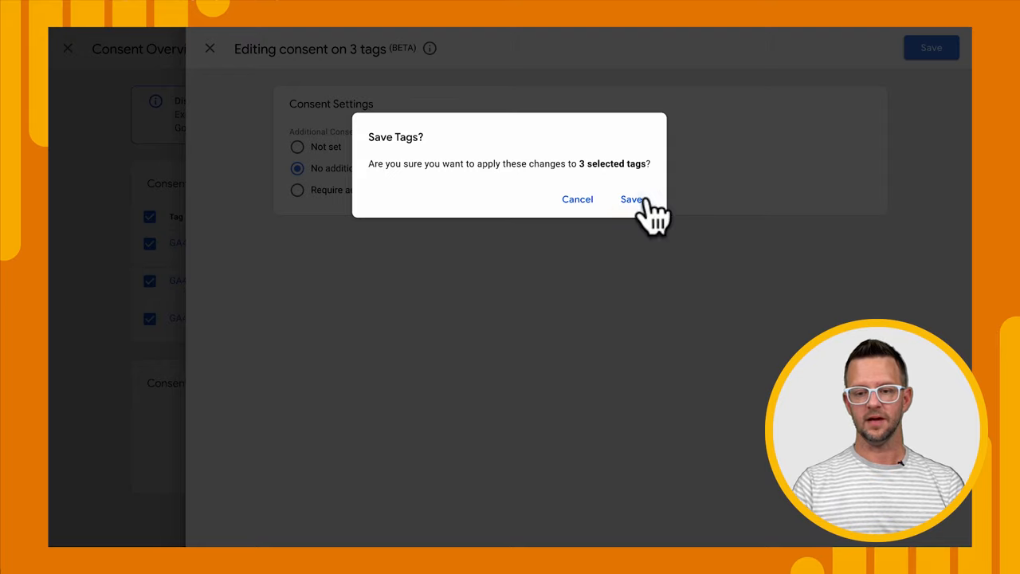
pyautogui.click(631, 199)
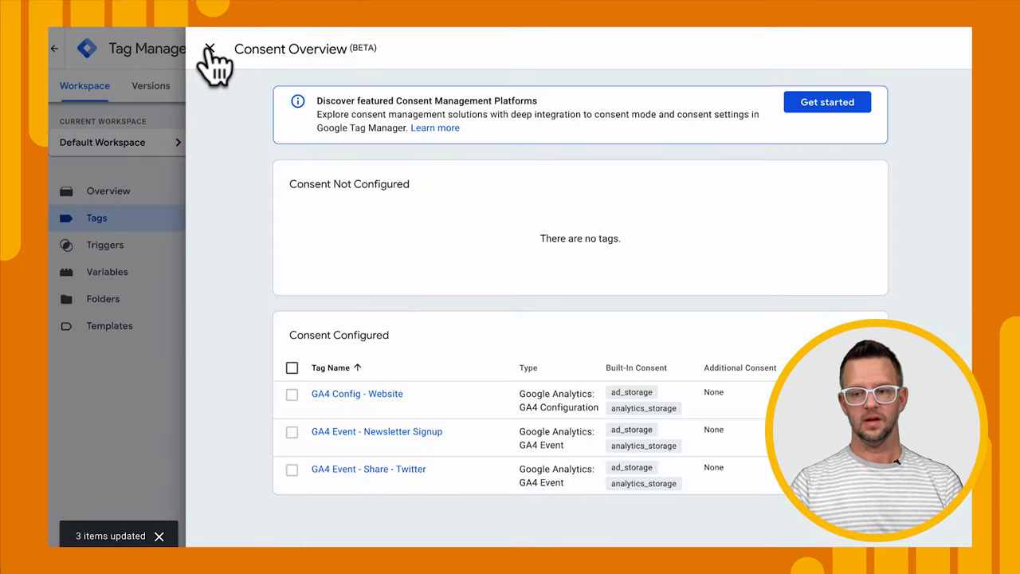
pyautogui.click(208, 49)
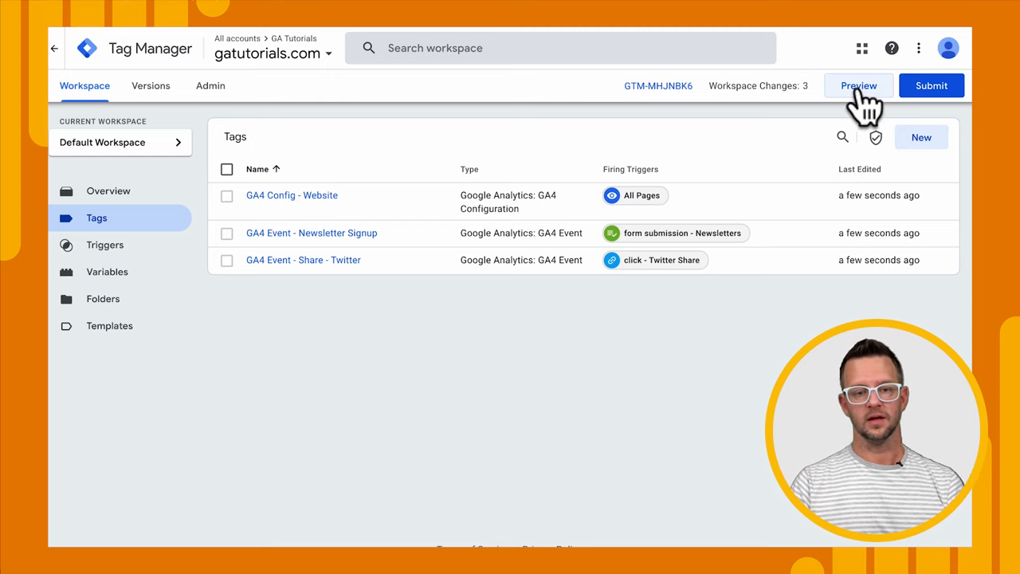
pyautogui.click(858, 86)
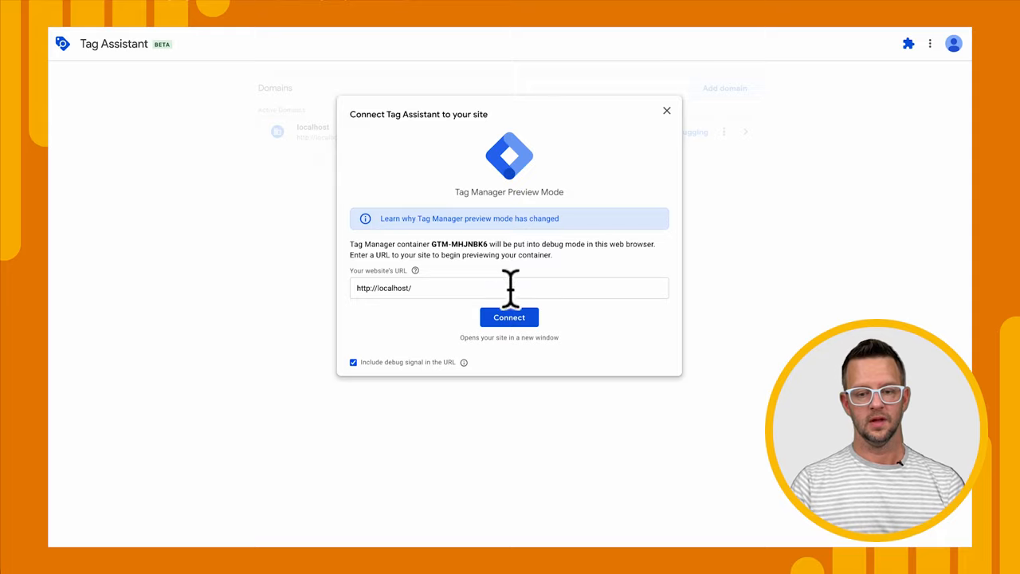
pyautogui.click(509, 317)
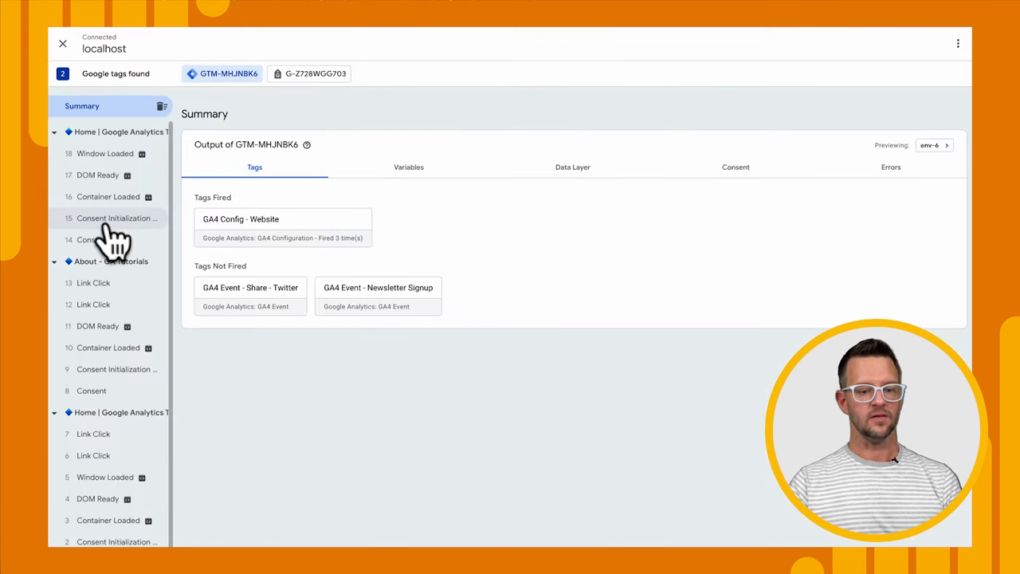
pyautogui.click(117, 217)
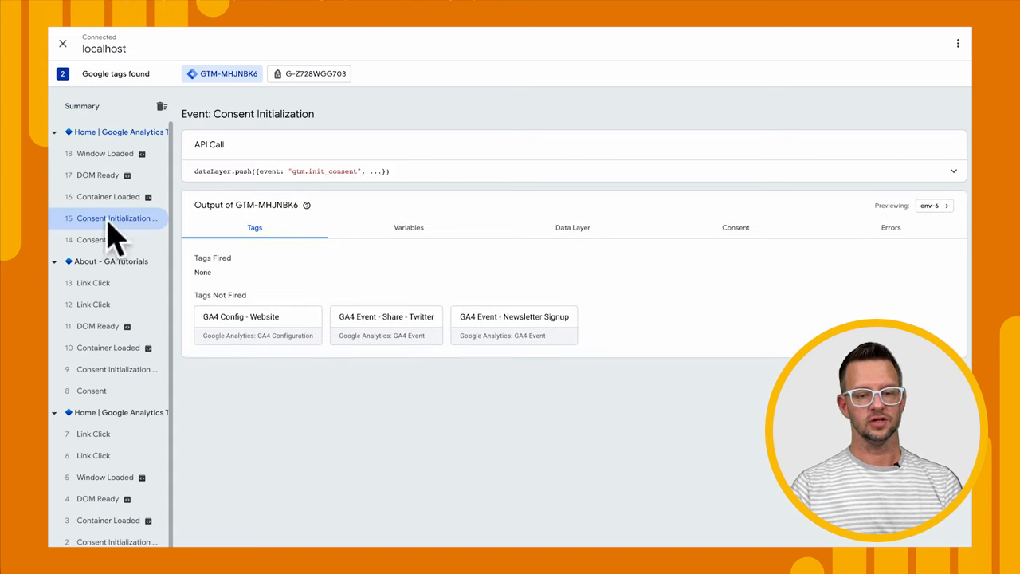
pyautogui.moveTo(735, 235)
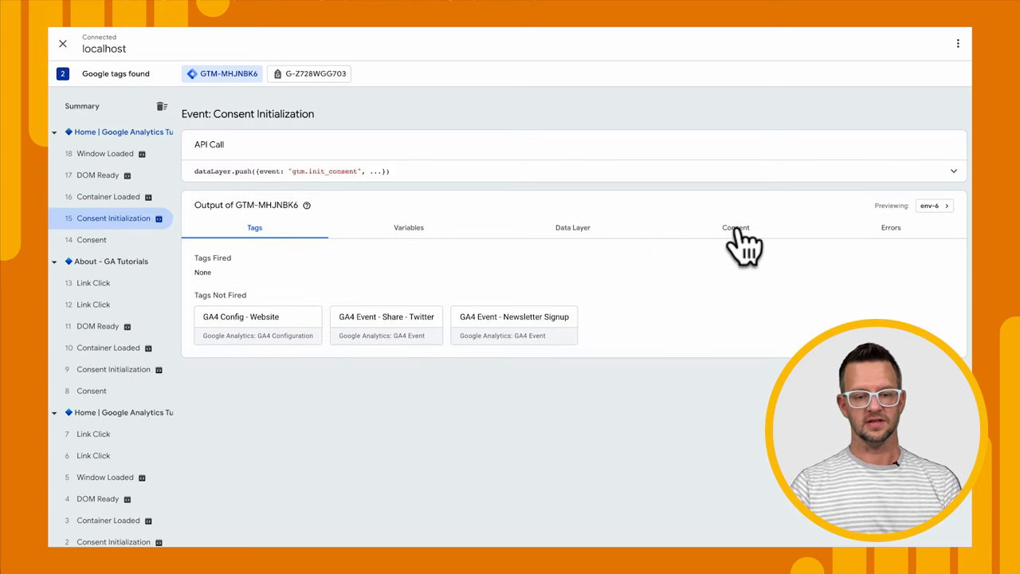
pyautogui.click(735, 227)
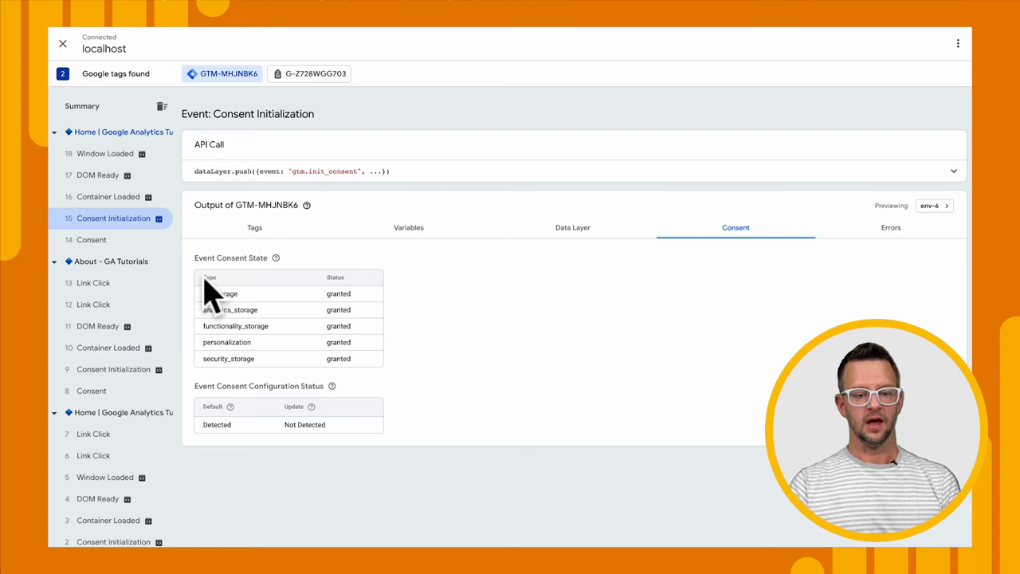
pyautogui.moveTo(209, 275)
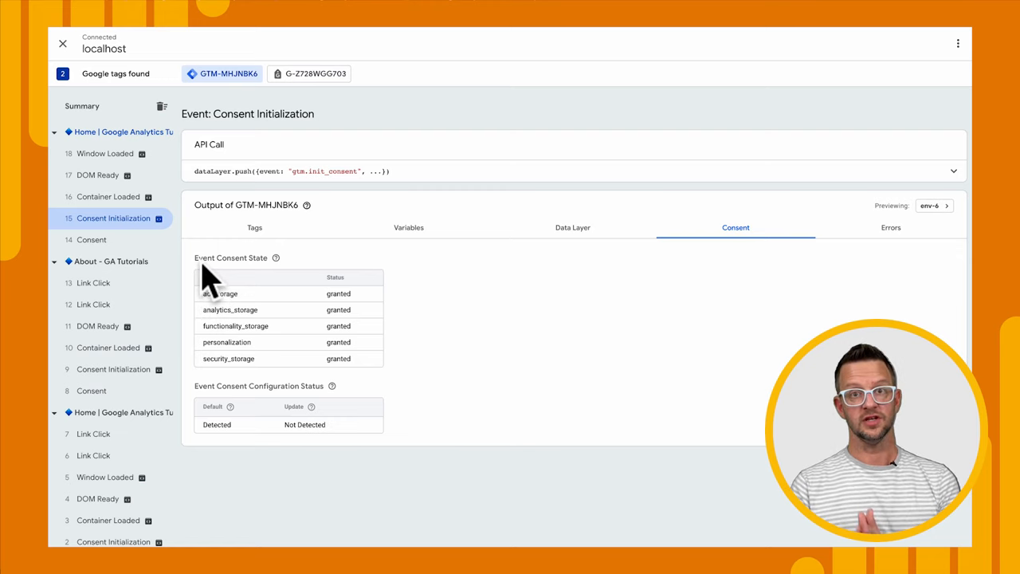